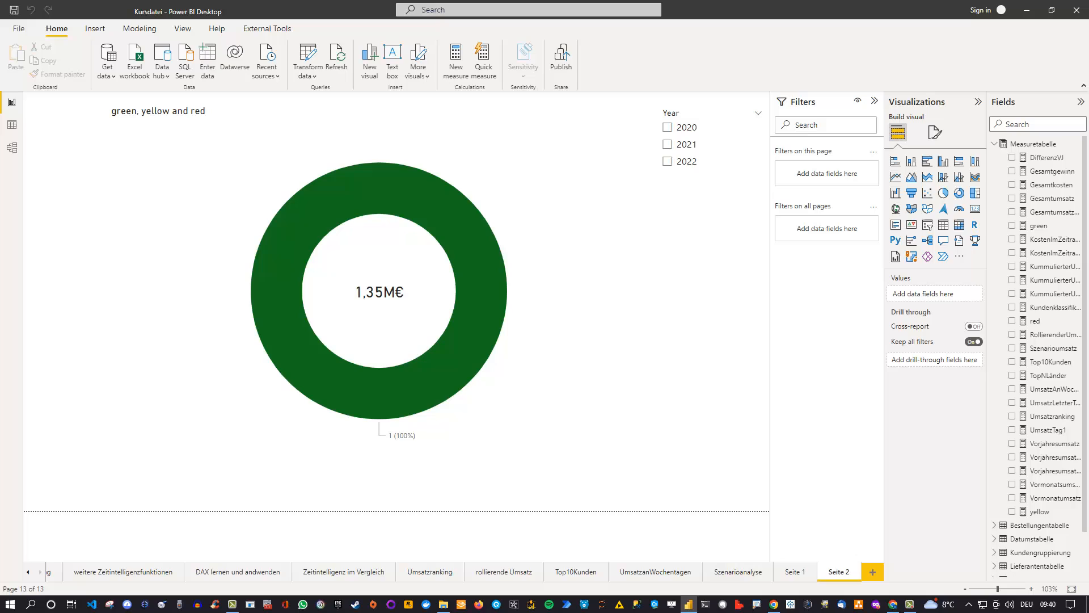
{"action": "mouse_move", "coordinate": [959, 194]}
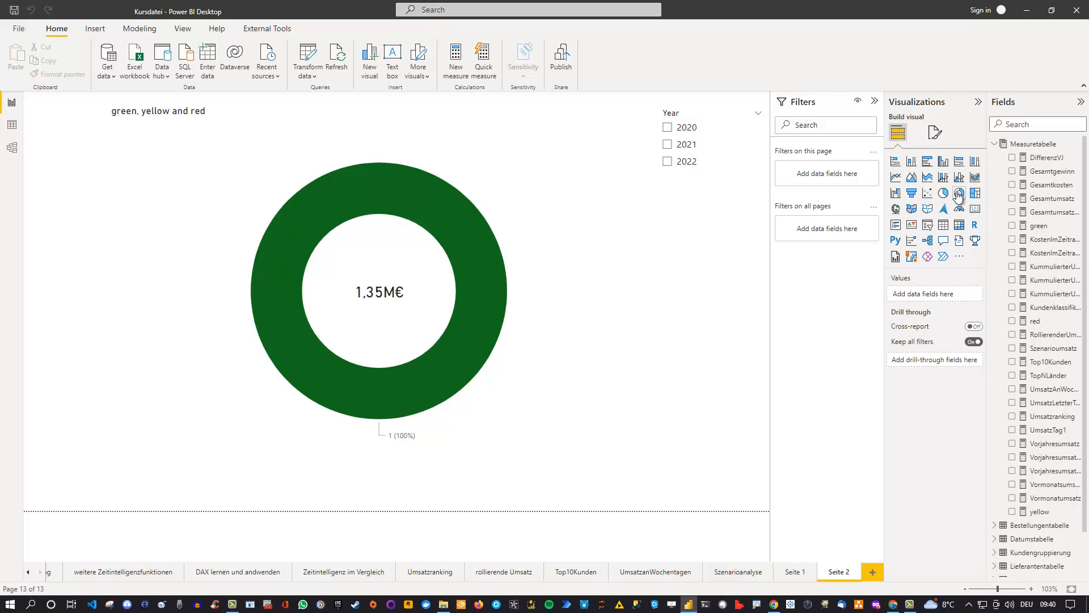
{"action": "mouse_move", "coordinate": [959, 193]}
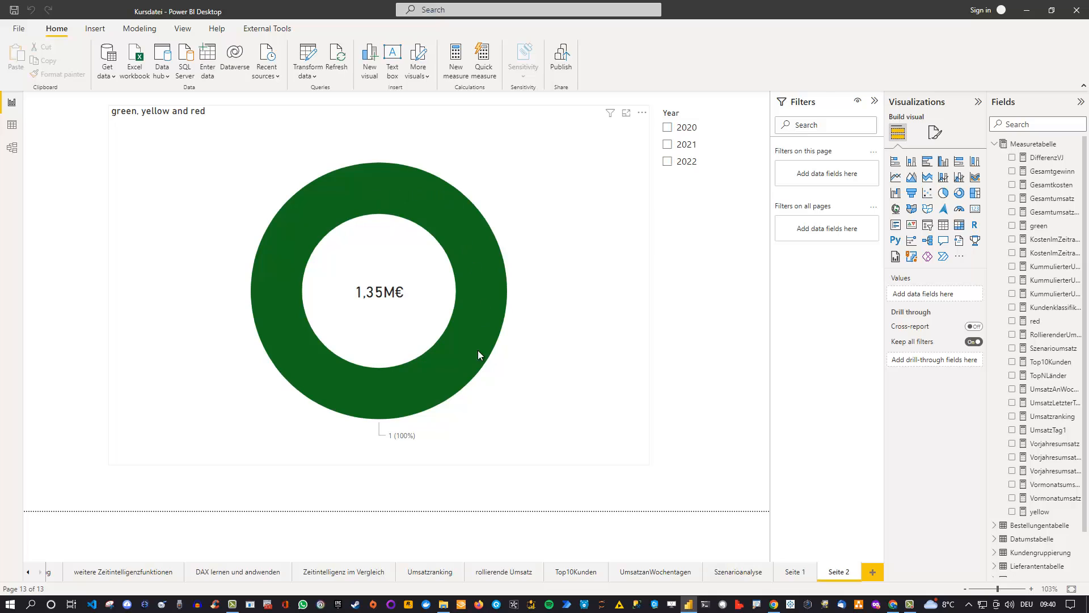
{"action": "mouse_move", "coordinate": [364, 299]}
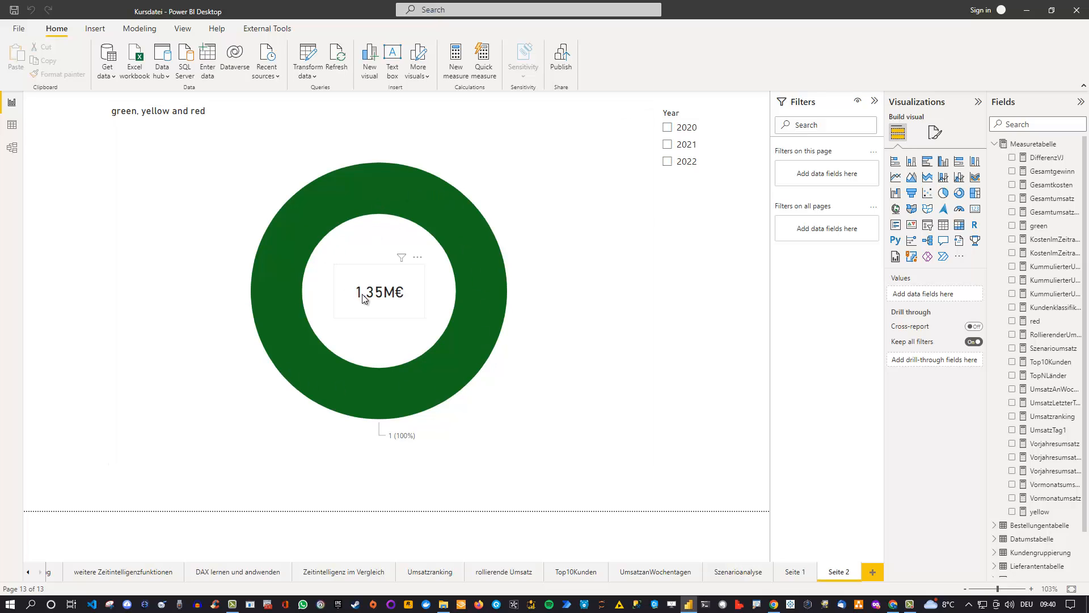
{"action": "mouse_move", "coordinate": [405, 303]}
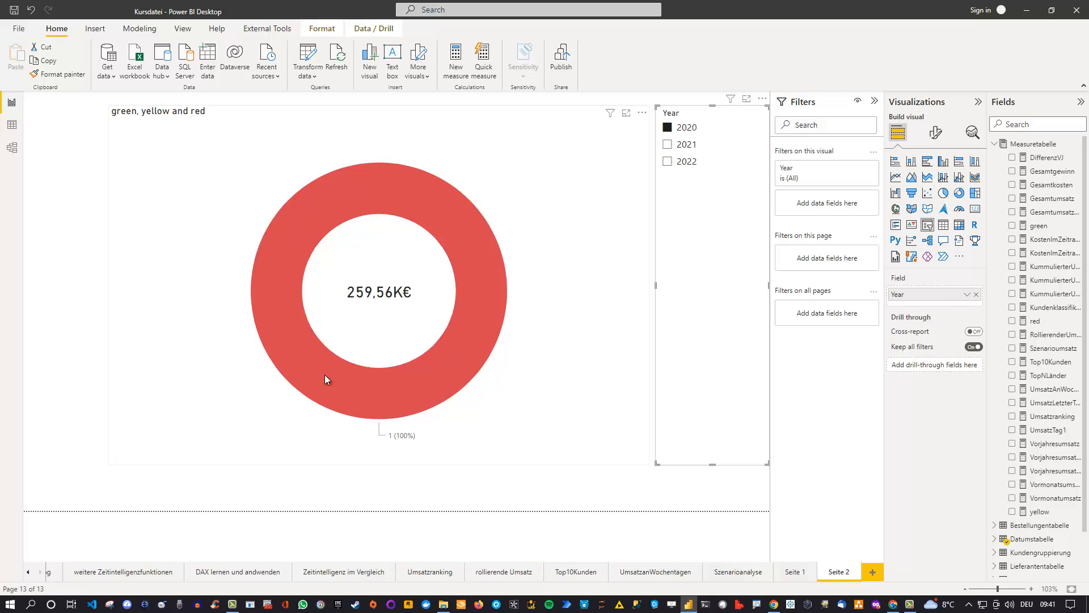
{"action": "mouse_move", "coordinate": [478, 260]}
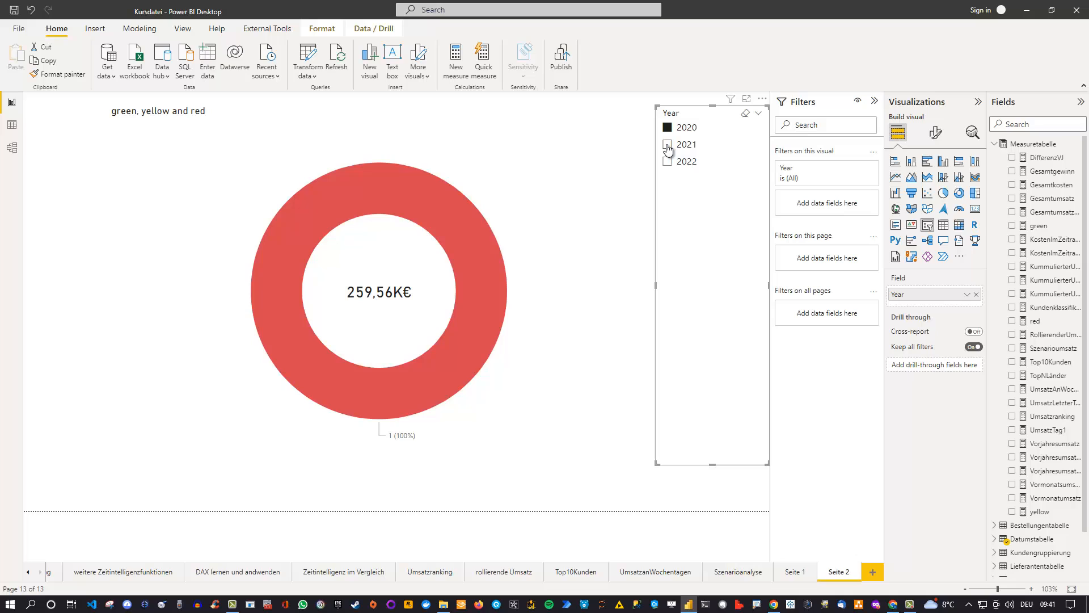
Filter the donut chart by the Year slicer to 2021, then 2022
{"action": "left_click", "coordinate": [668, 144]}
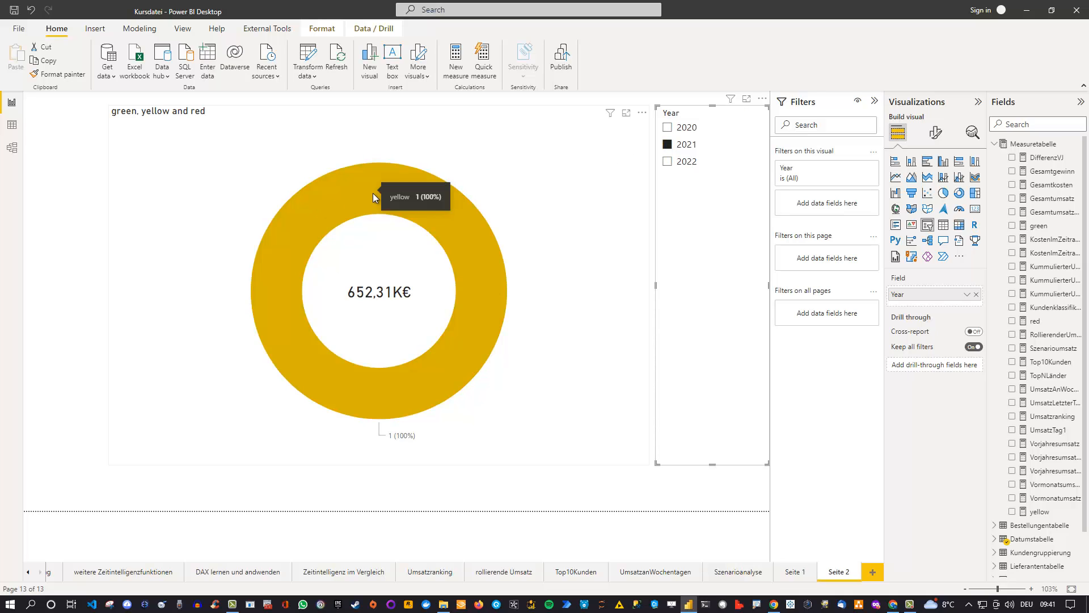
{"action": "mouse_move", "coordinate": [356, 304]}
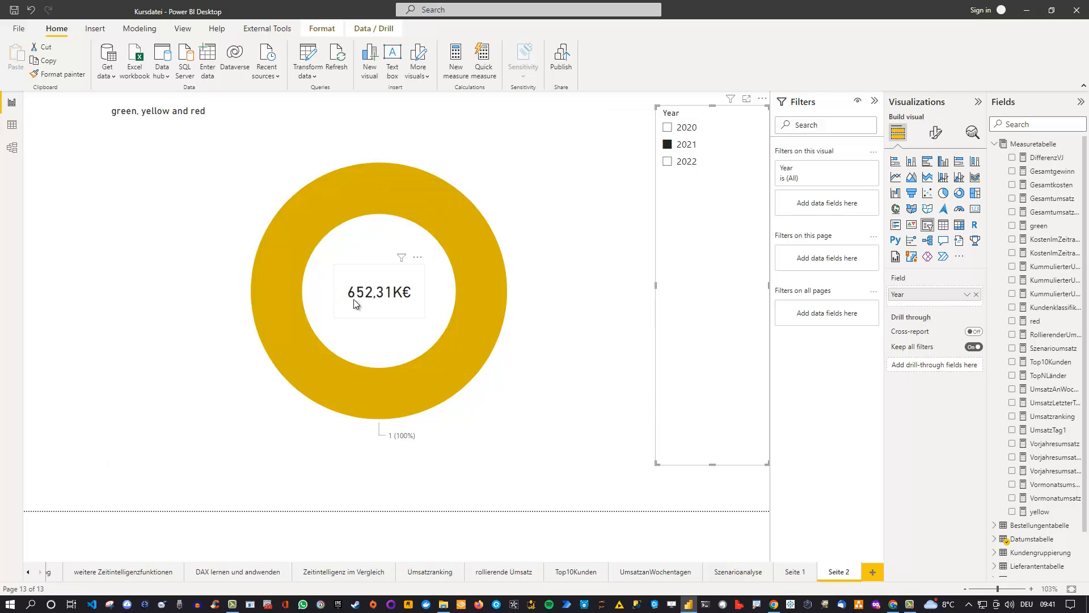
{"action": "mouse_move", "coordinate": [415, 269]}
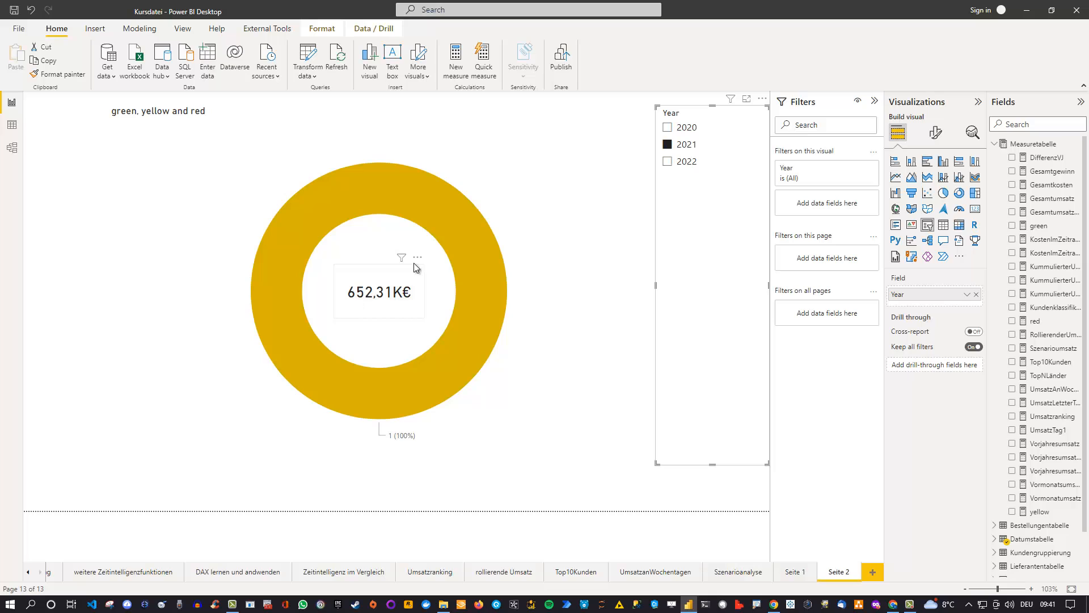
{"action": "left_click", "coordinate": [668, 161]}
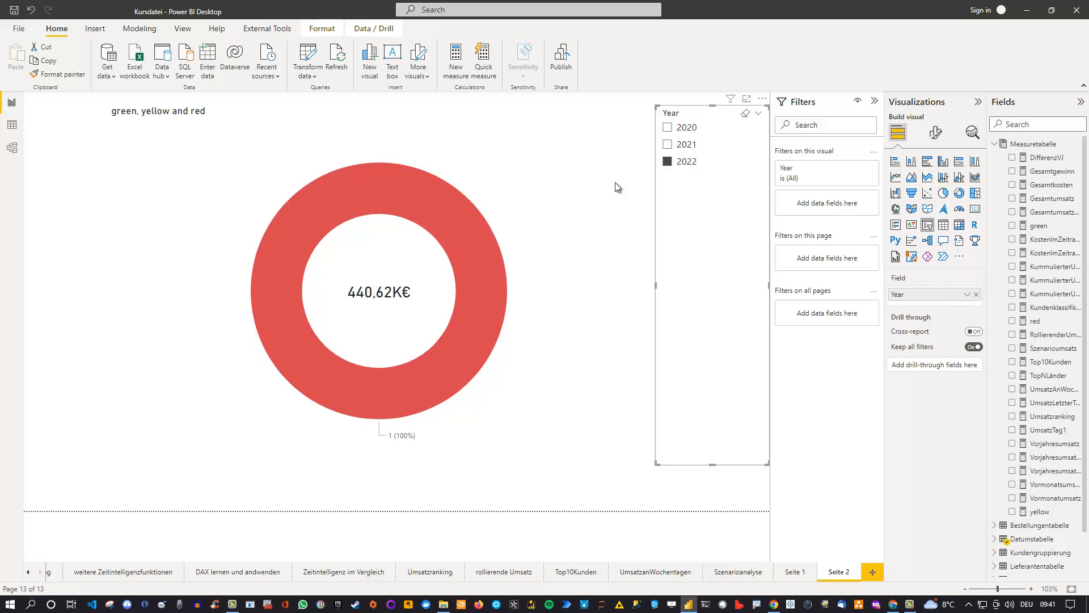
{"action": "mouse_move", "coordinate": [650, 174]}
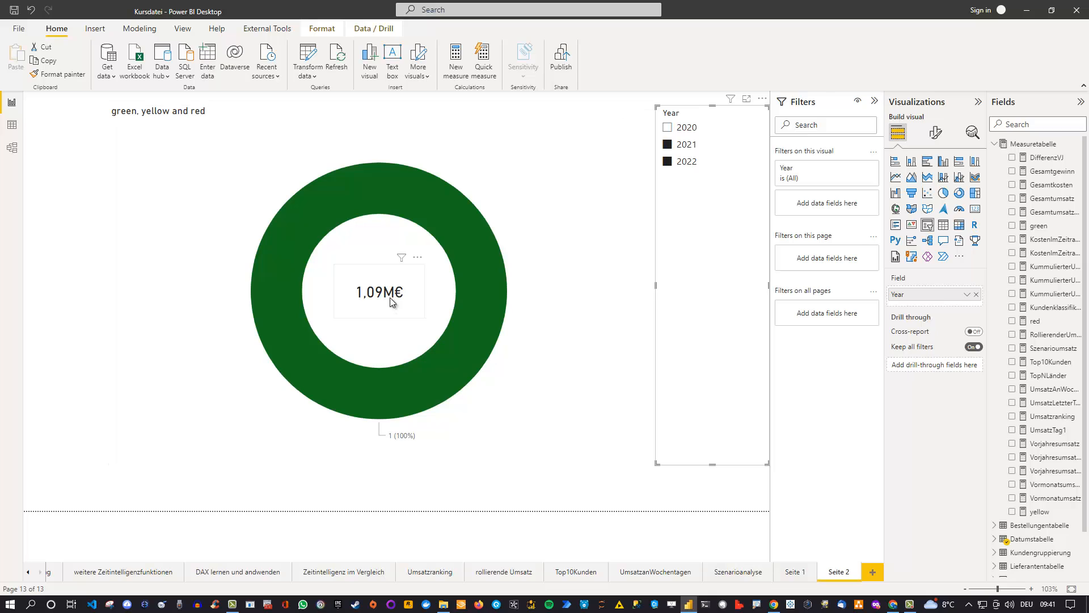
{"action": "mouse_move", "coordinate": [445, 339]}
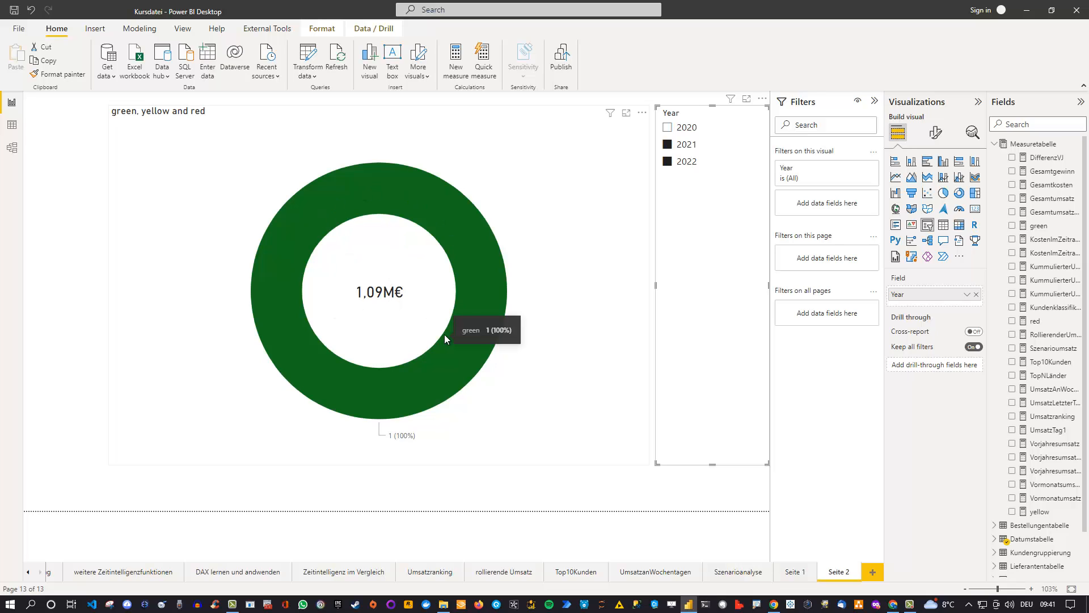
{"action": "mouse_move", "coordinate": [745, 123]}
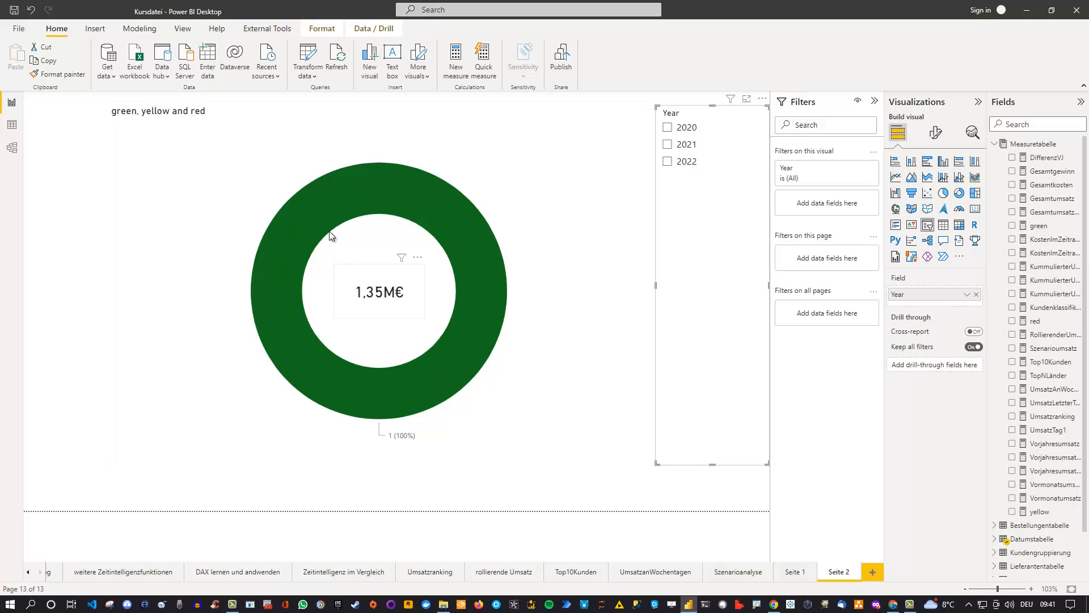
{"action": "mouse_move", "coordinate": [461, 345]}
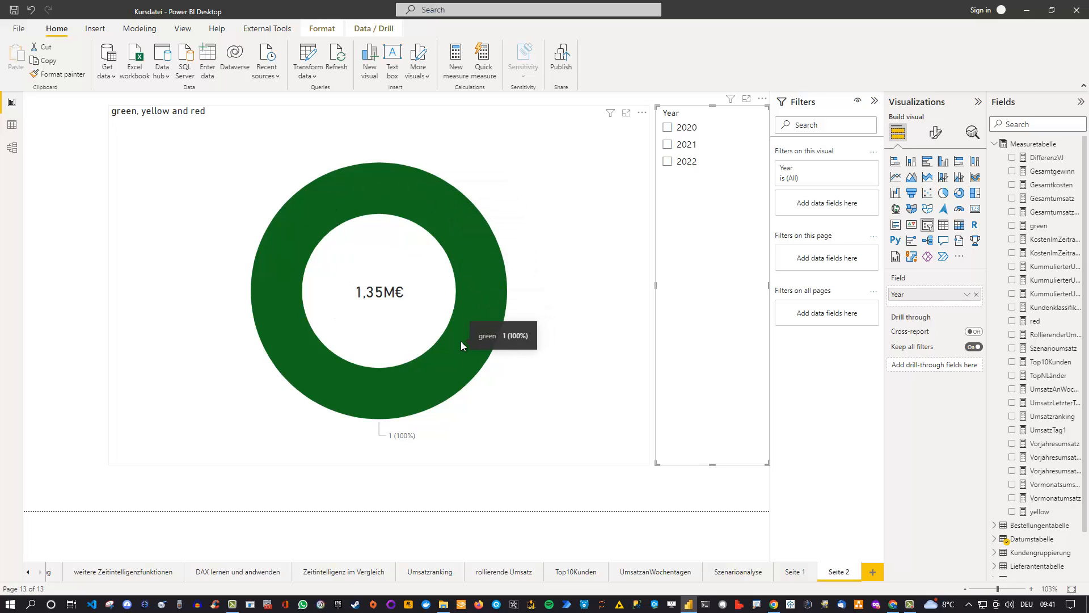
{"action": "mouse_move", "coordinate": [314, 356]}
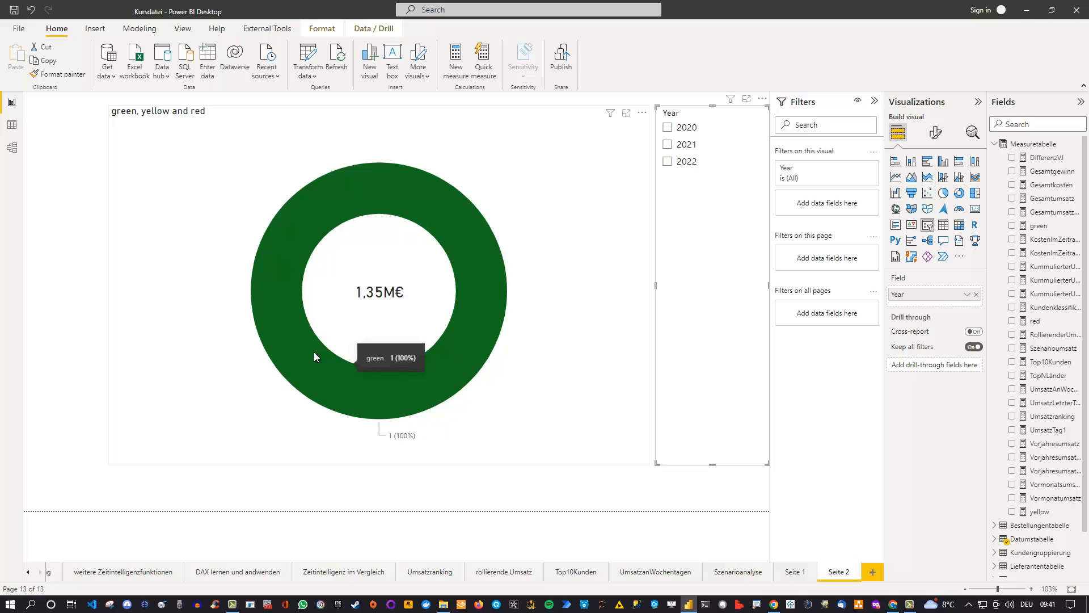
{"action": "mouse_move", "coordinate": [527, 230]}
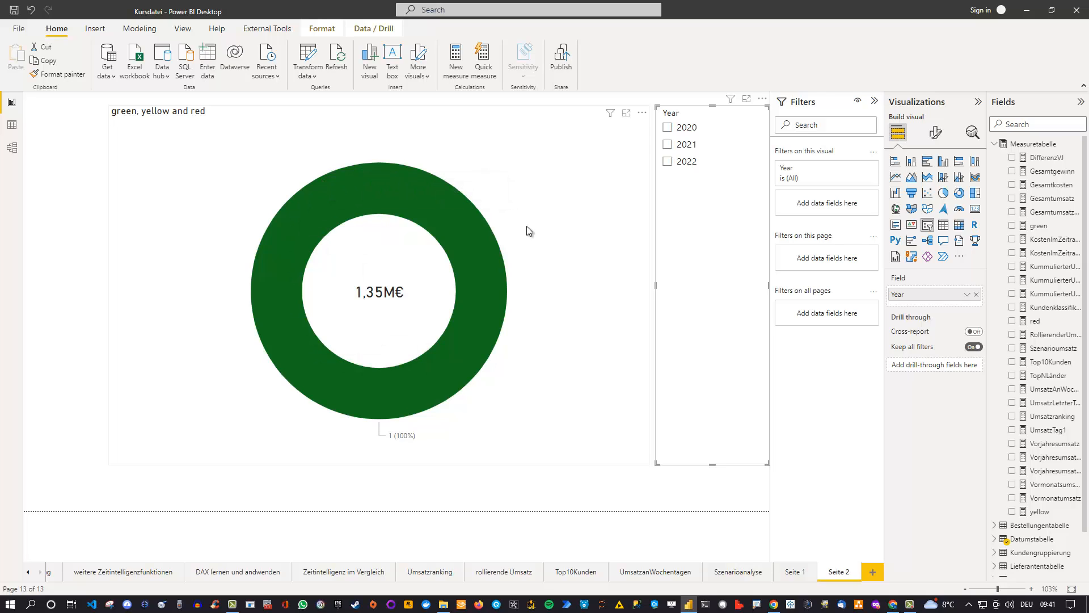
{"action": "mouse_move", "coordinate": [380, 292]}
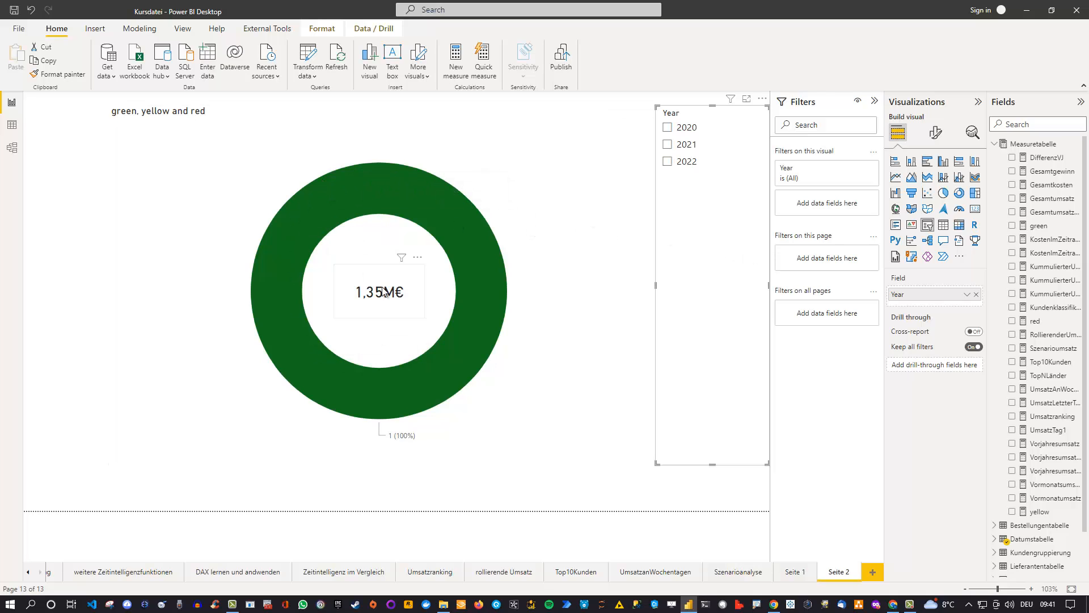
{"action": "mouse_move", "coordinate": [370, 304]}
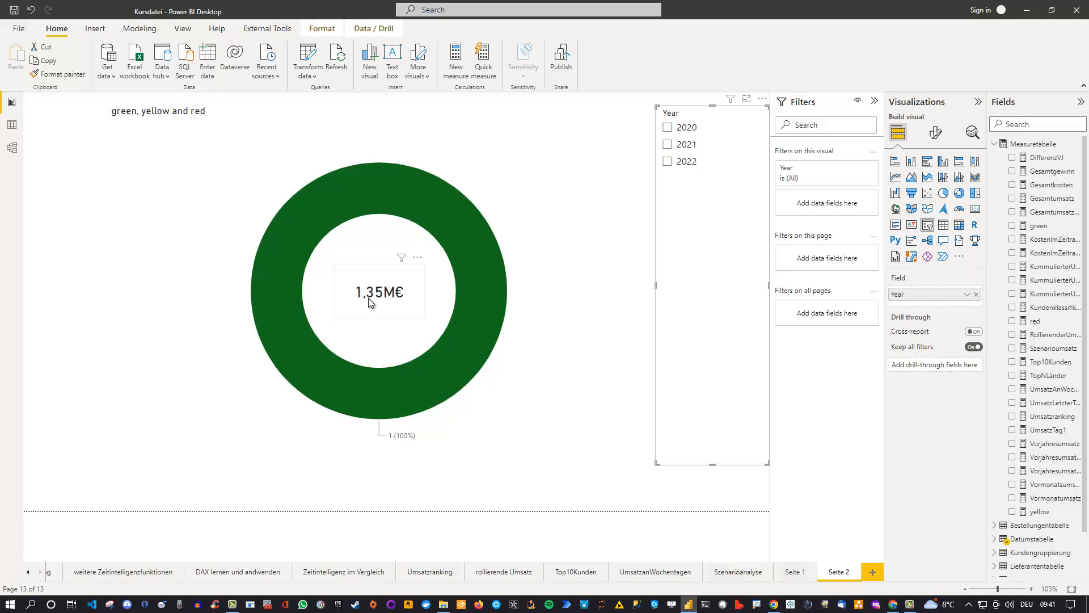
{"action": "mouse_move", "coordinate": [543, 171]}
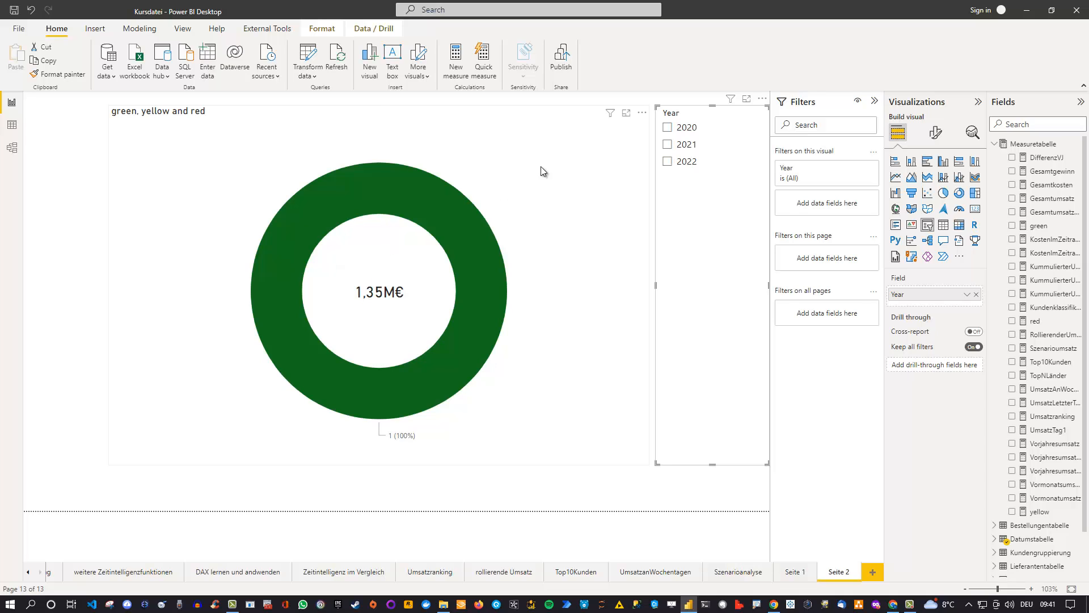
{"action": "left_click", "coordinate": [378, 278]}
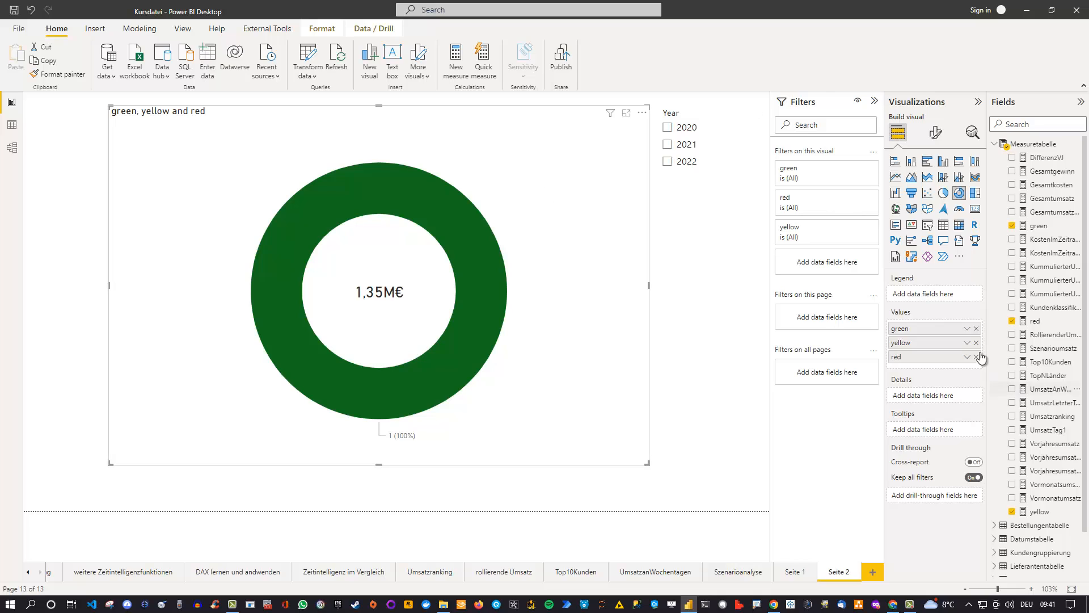
{"action": "mouse_move", "coordinate": [892, 333]}
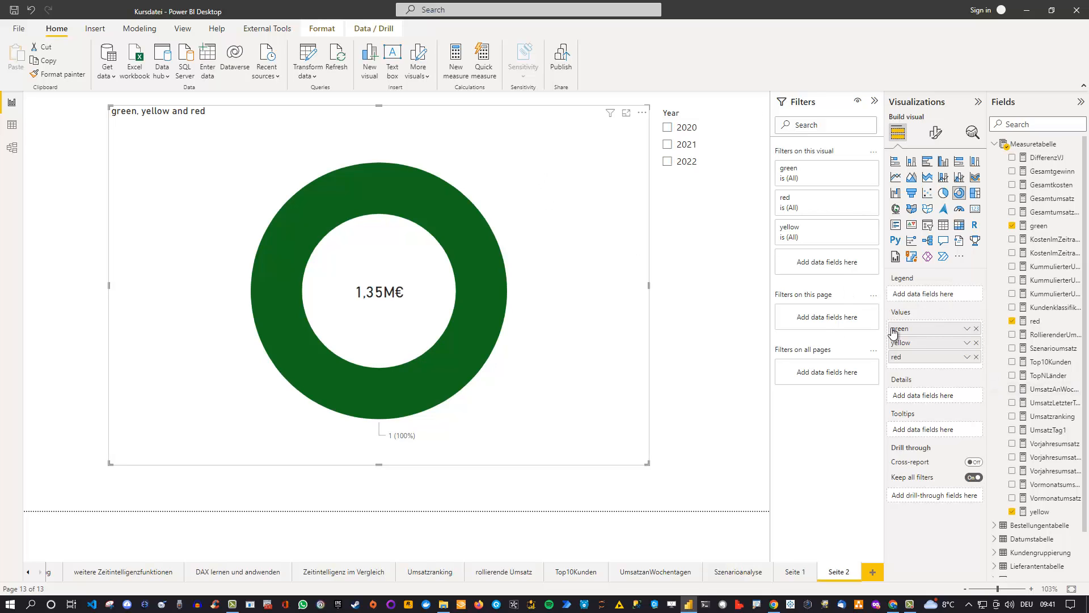
{"action": "mouse_move", "coordinate": [929, 350]}
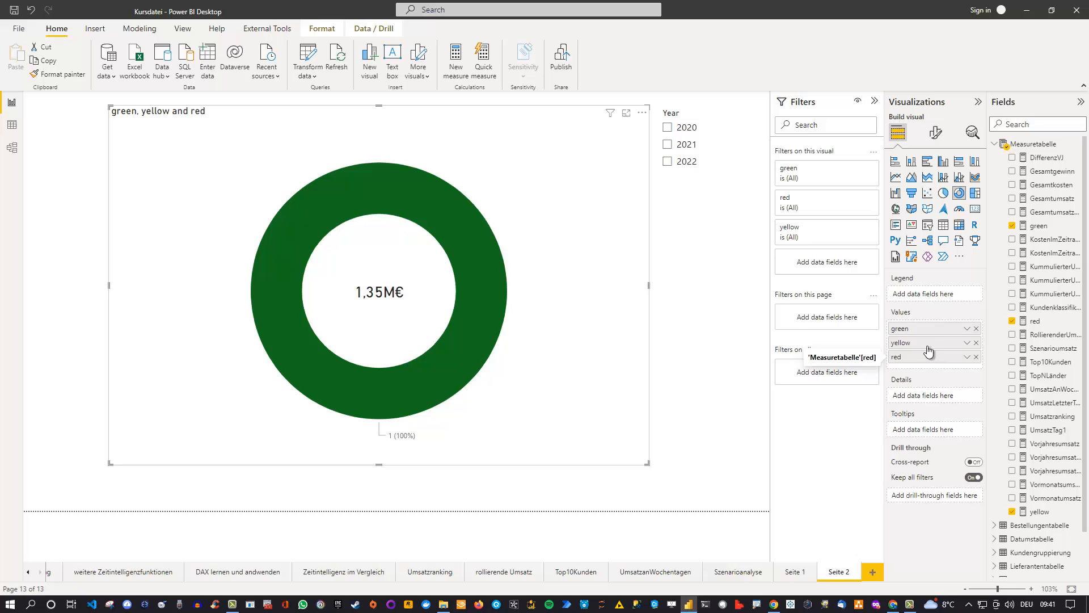
{"action": "mouse_move", "coordinate": [928, 328]}
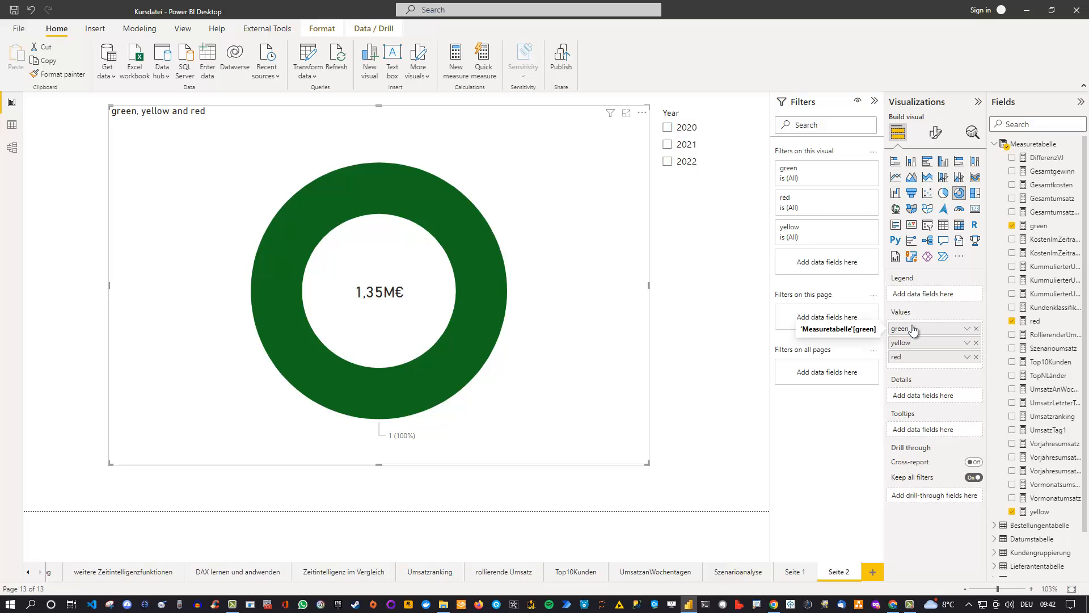
{"action": "mouse_move", "coordinate": [916, 337]}
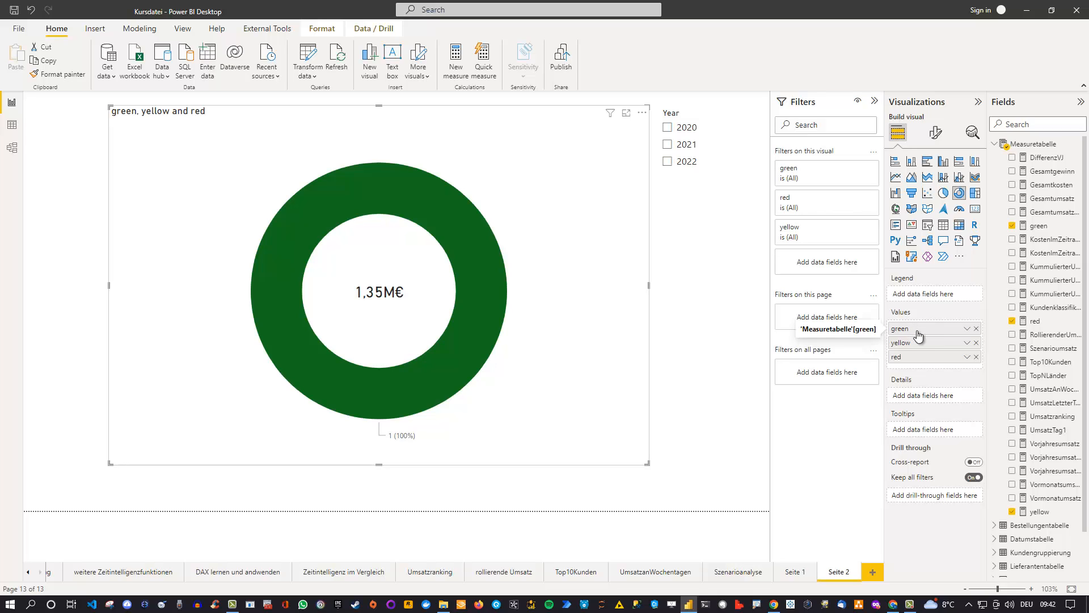
{"action": "left_click", "coordinate": [1039, 225]}
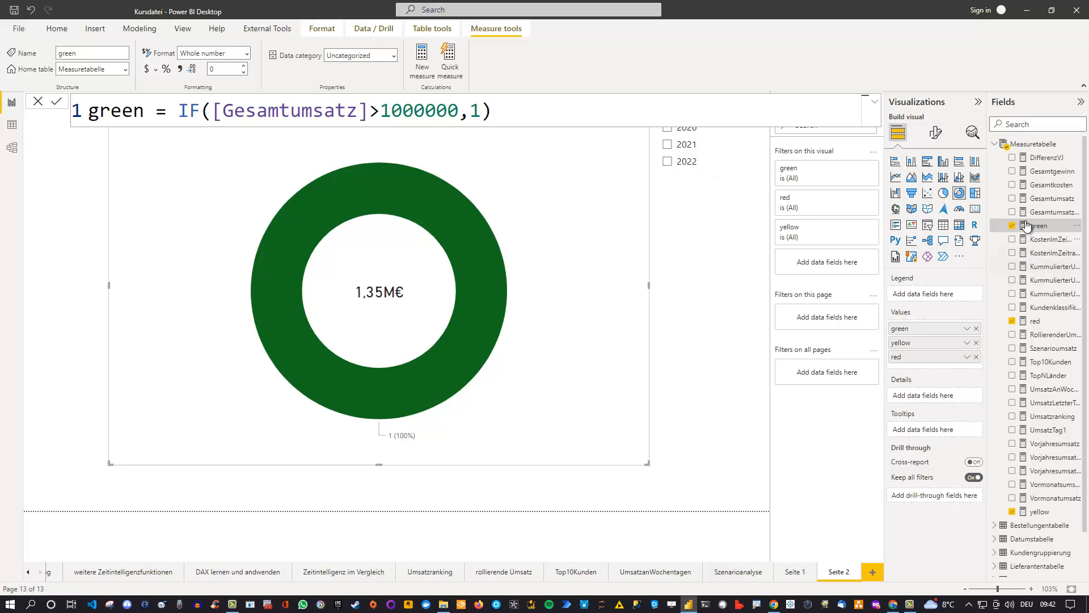
{"action": "mouse_move", "coordinate": [1035, 511]}
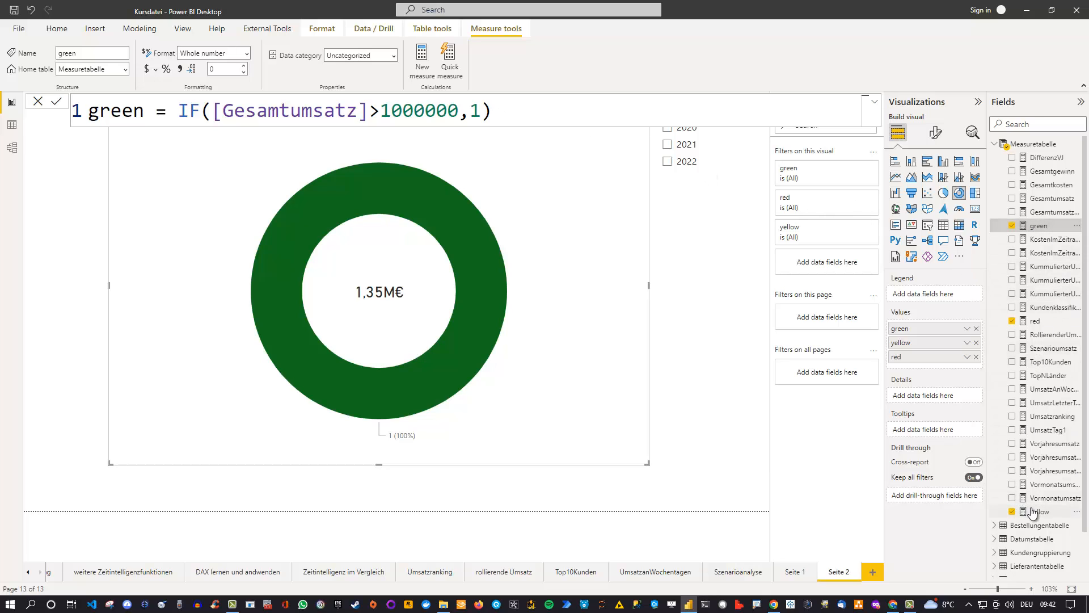
{"action": "left_click", "coordinate": [1040, 511]}
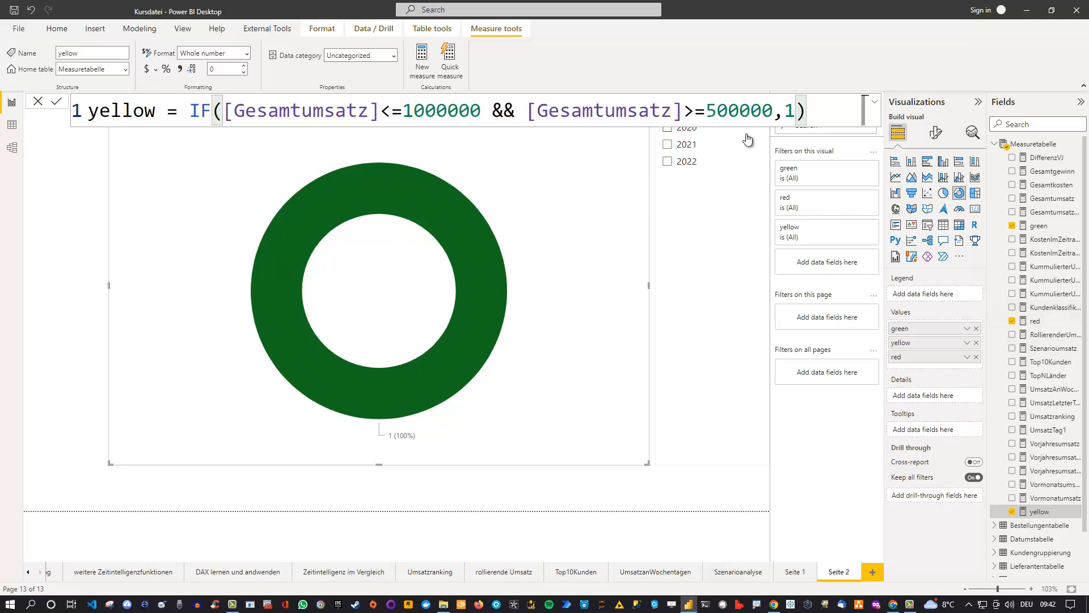
{"action": "mouse_move", "coordinate": [47, 261]}
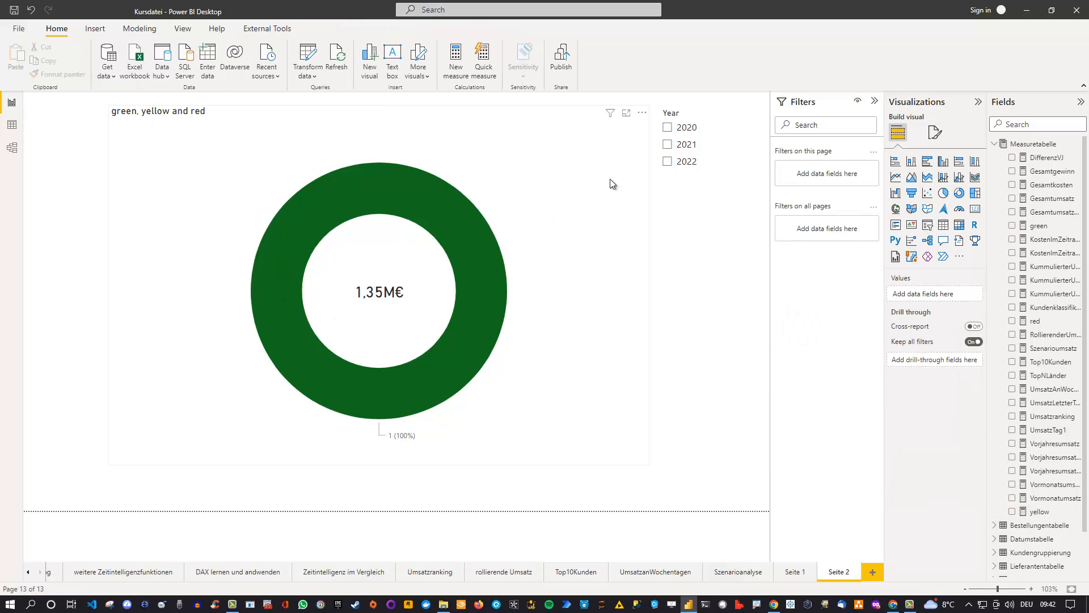
Show the donut's Slices > Colors settings for the green, yellow and red measures
{"action": "left_click", "coordinate": [379, 292]}
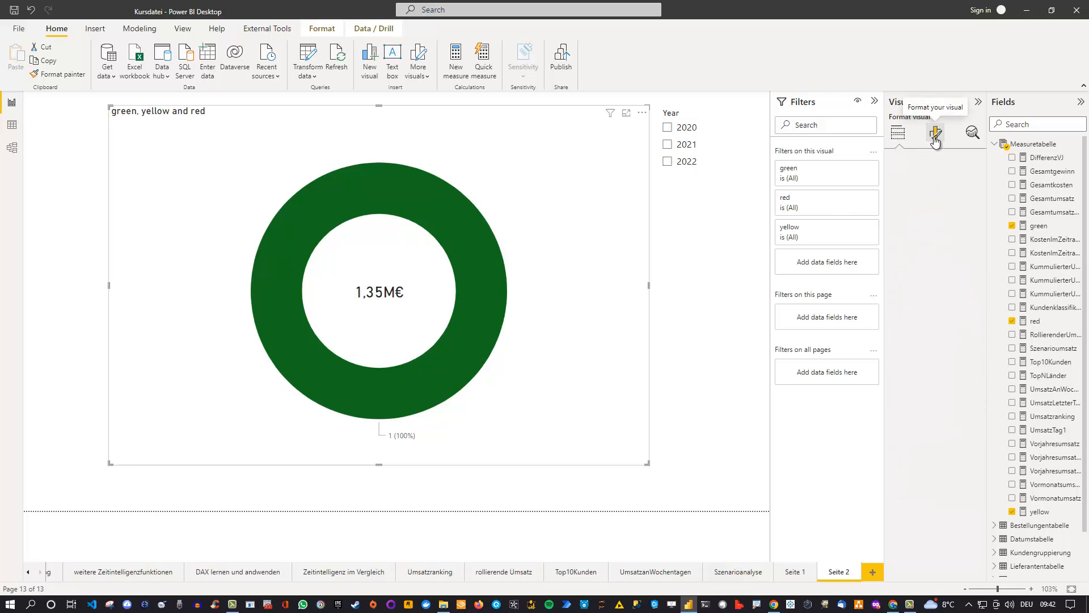
{"action": "left_click", "coordinate": [935, 132]}
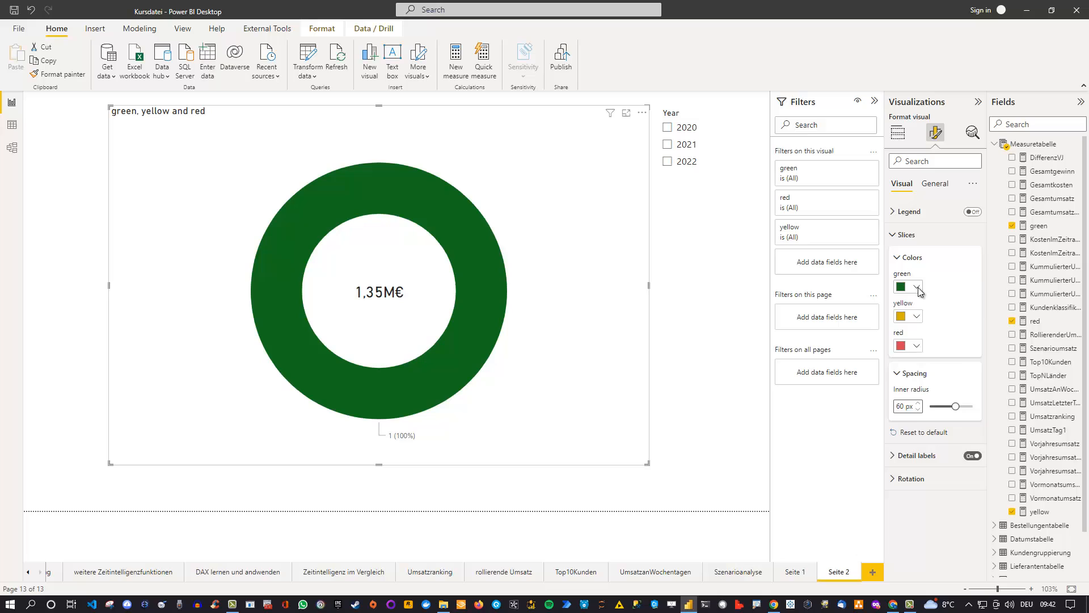
{"action": "left_click", "coordinate": [917, 287]}
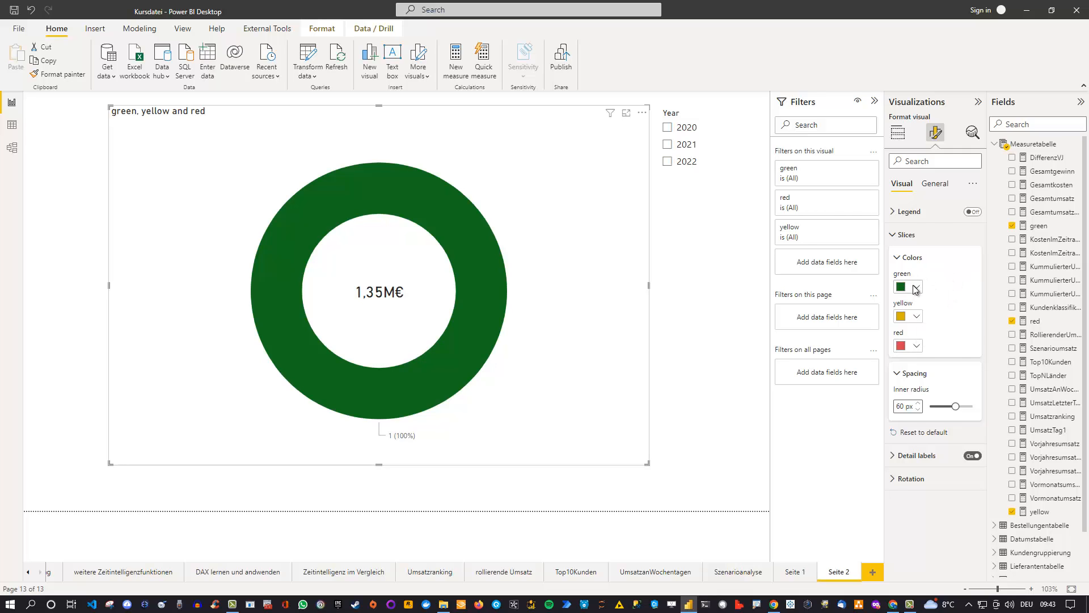
{"action": "left_click", "coordinate": [917, 286]}
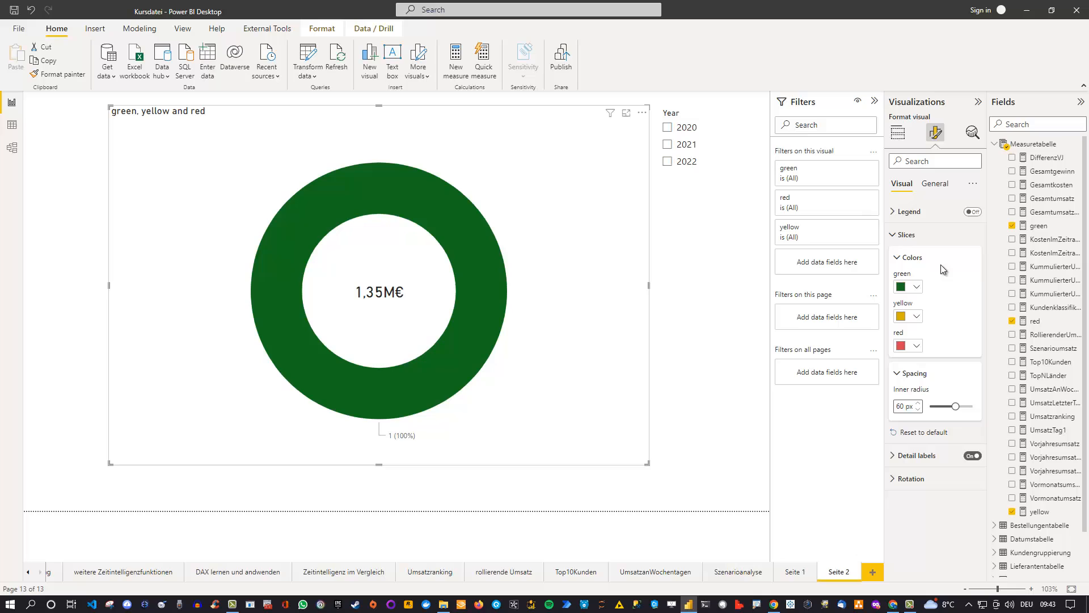
{"action": "left_click", "coordinate": [697, 241]}
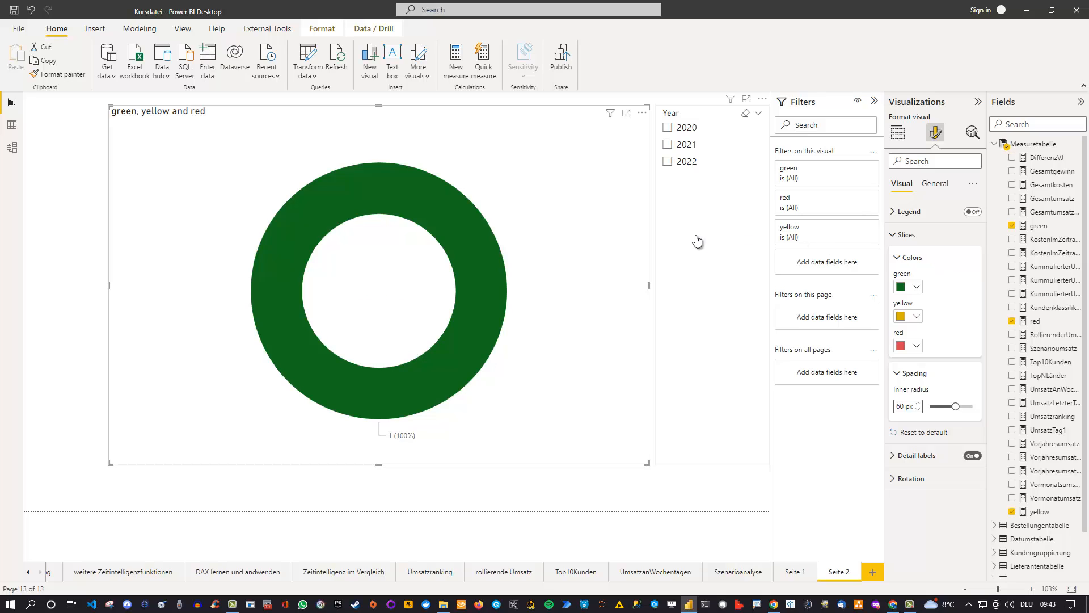
{"action": "mouse_move", "coordinate": [368, 170]}
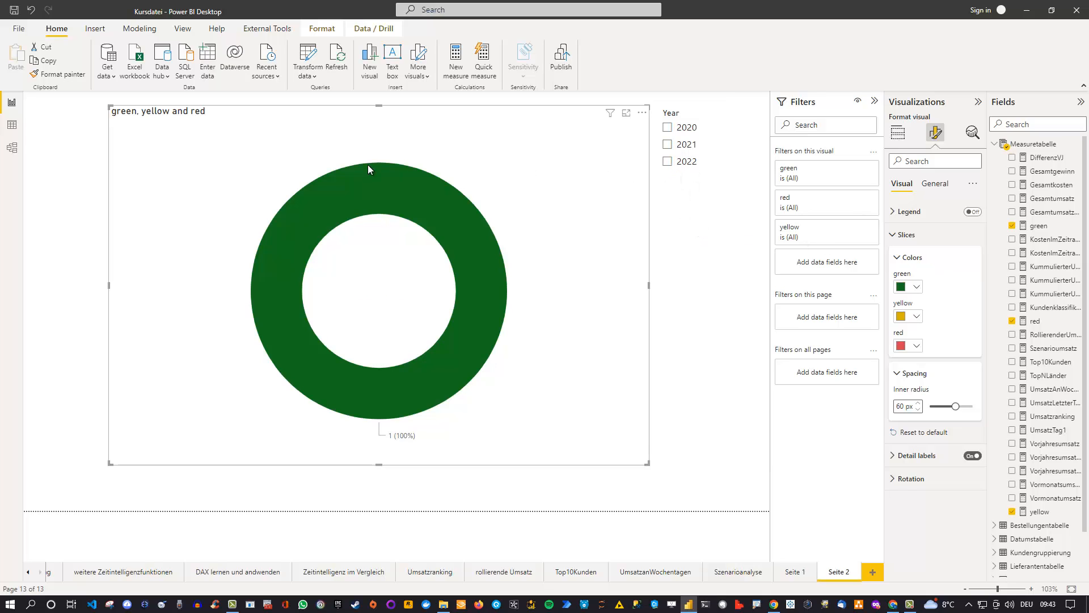
{"action": "mouse_move", "coordinate": [64, 235]}
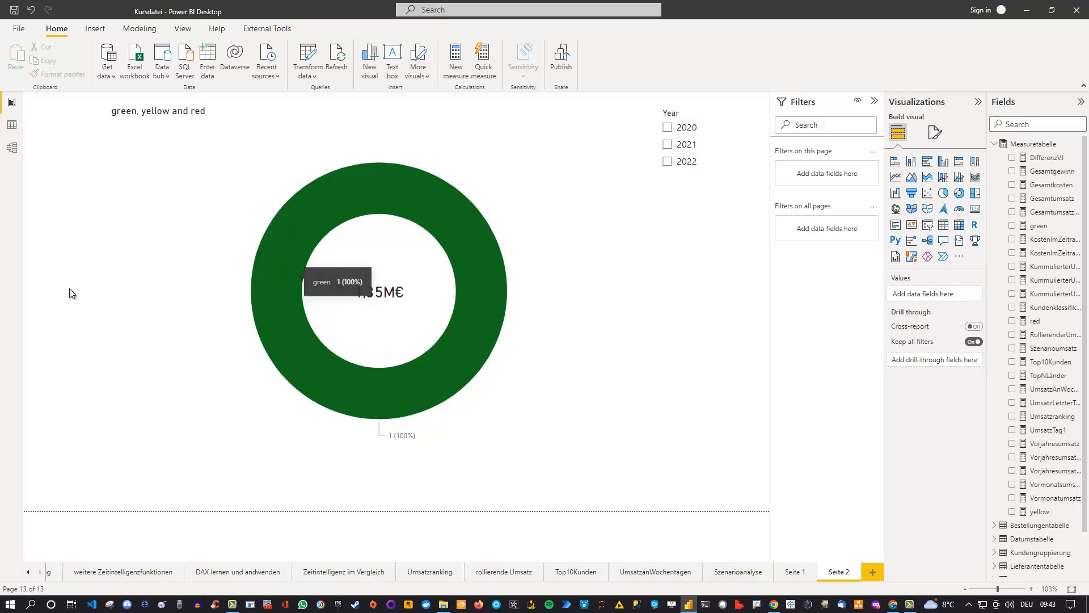
{"action": "mouse_move", "coordinate": [78, 290]}
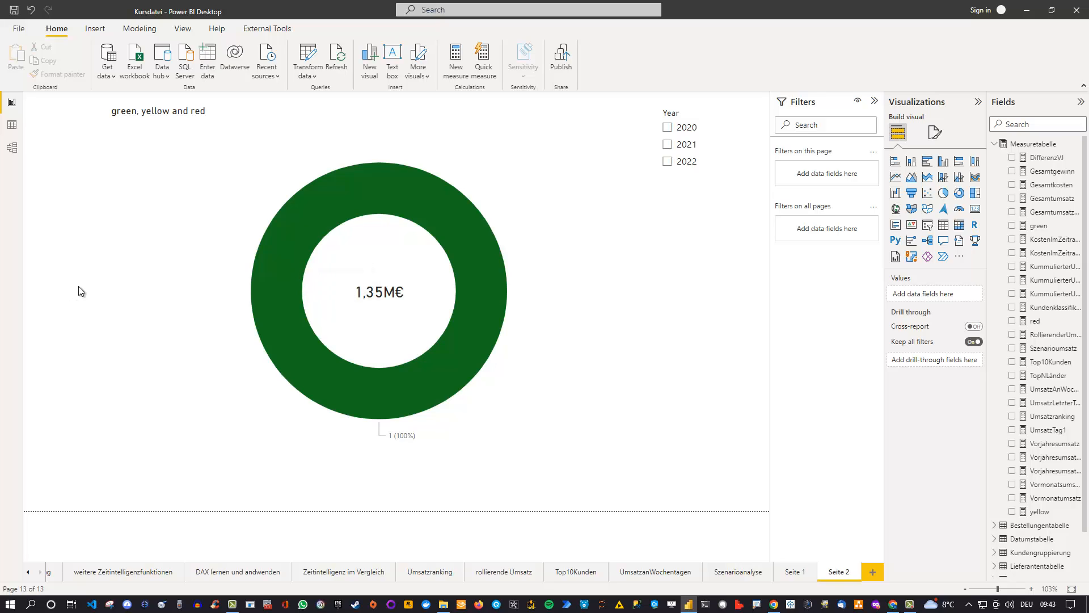